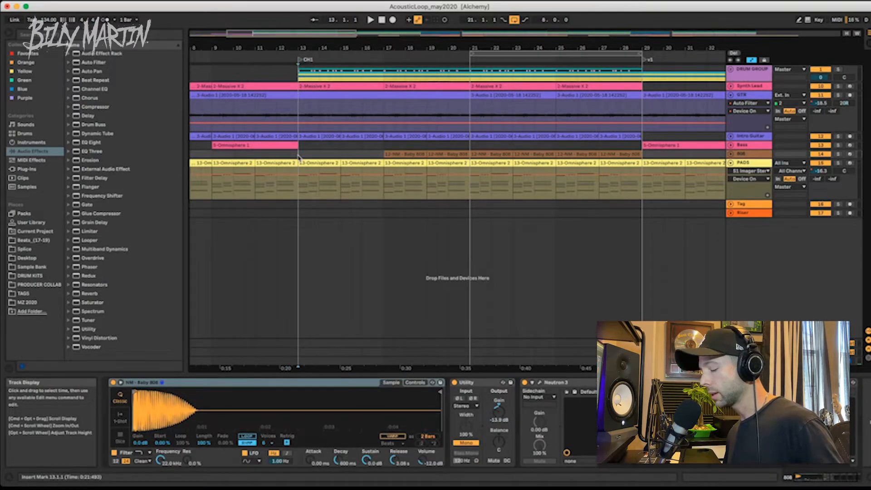
Show the GTR track's Utility, Neutron 3 and Auto Filter chain and start playback.
left_click(370, 19)
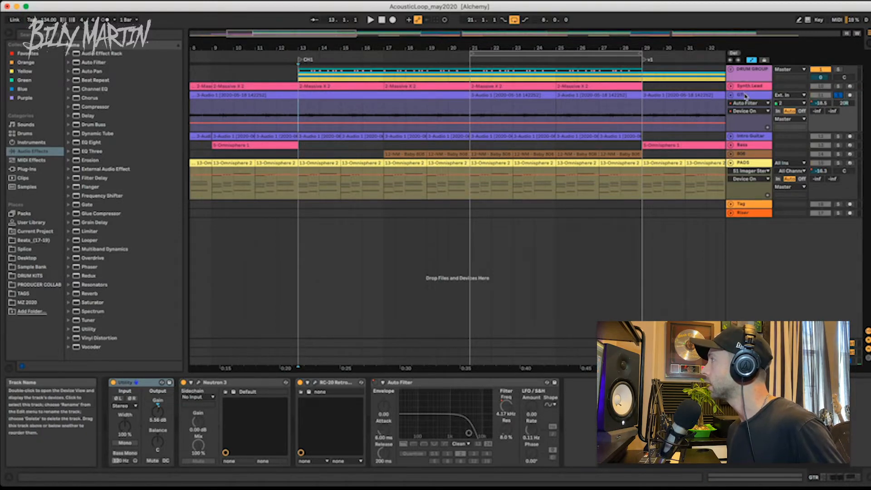
left_click(746, 94)
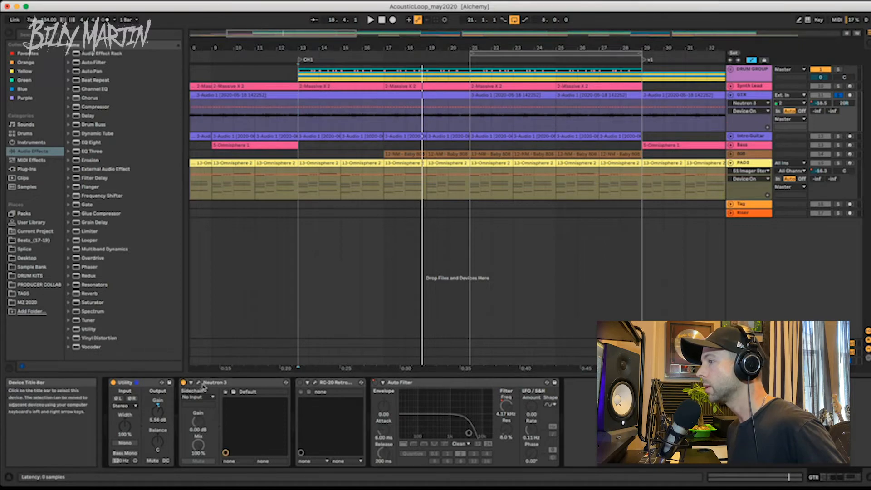
Bring up the GTR track's Neutron 3 window on its Equalizer module.
left_click(195, 382)
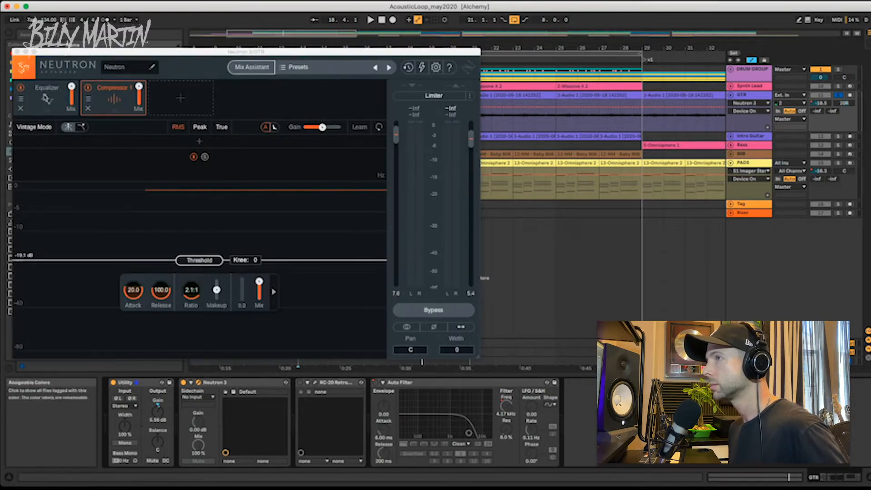
left_click(48, 88)
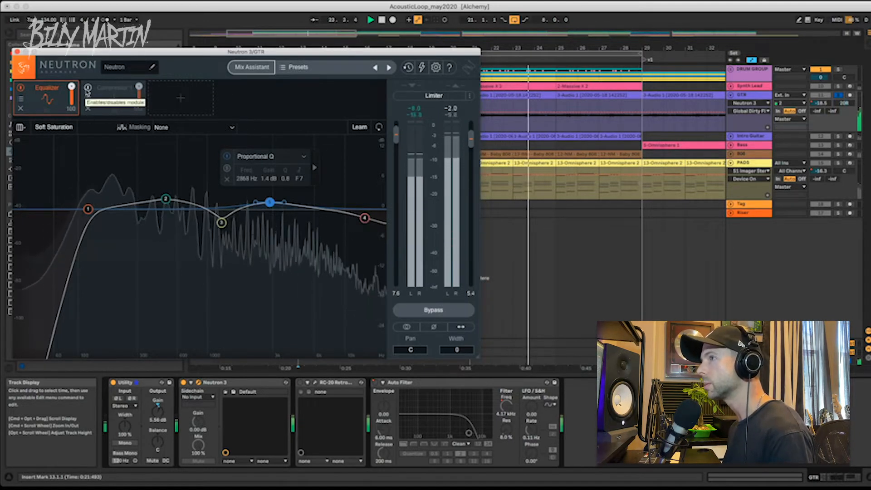
View Neutron's Compressor module, then close Neutron to reach RC-20 Retro Color.
left_click(114, 97)
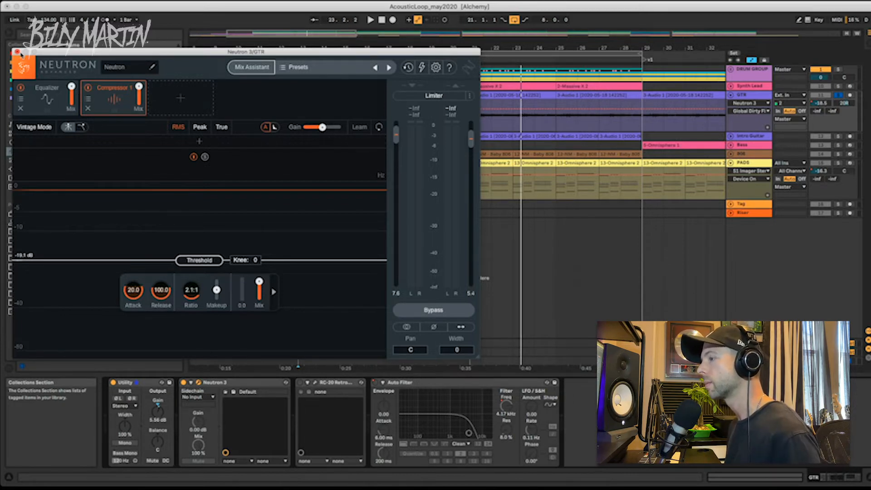
left_click(18, 51)
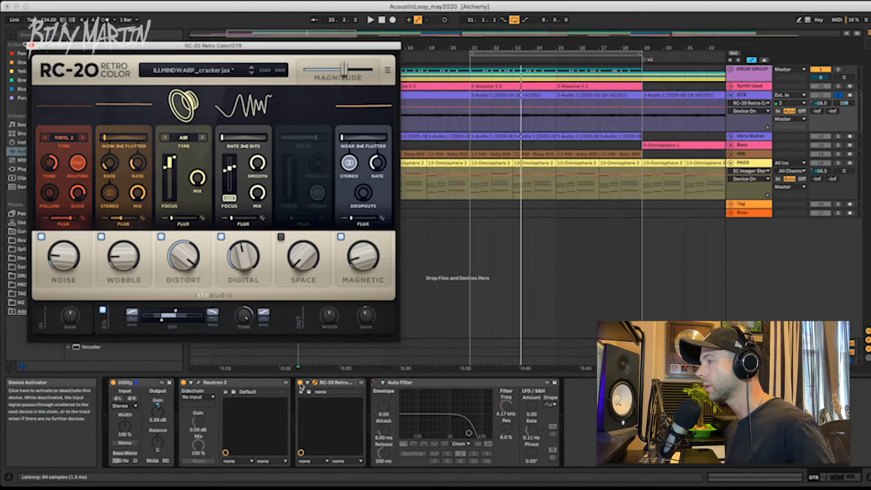
Raise RC-20's overall Magnitude on the GTR track to about 95%.
left_click(370, 19)
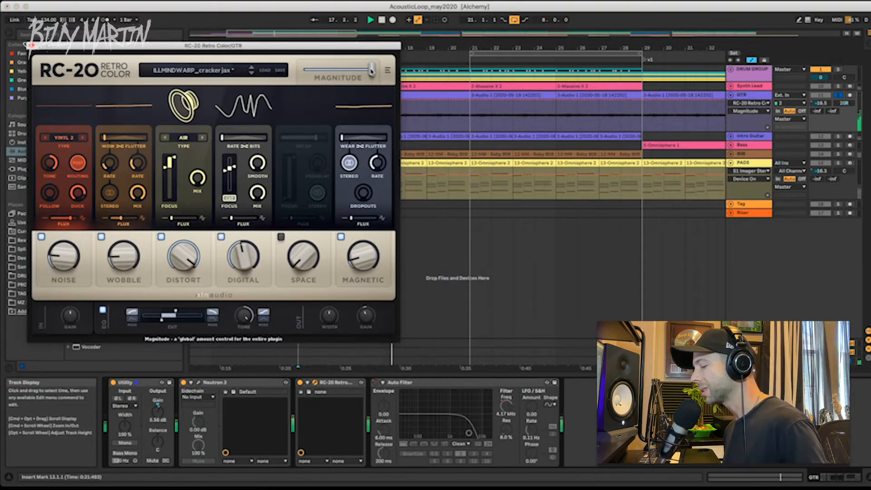
left_click_drag(369, 71, 367, 70)
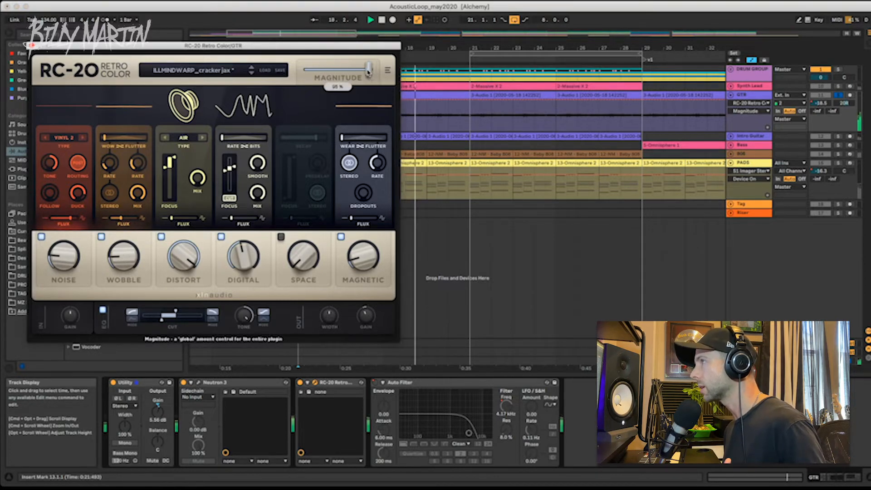
left_click_drag(367, 71, 342, 70)
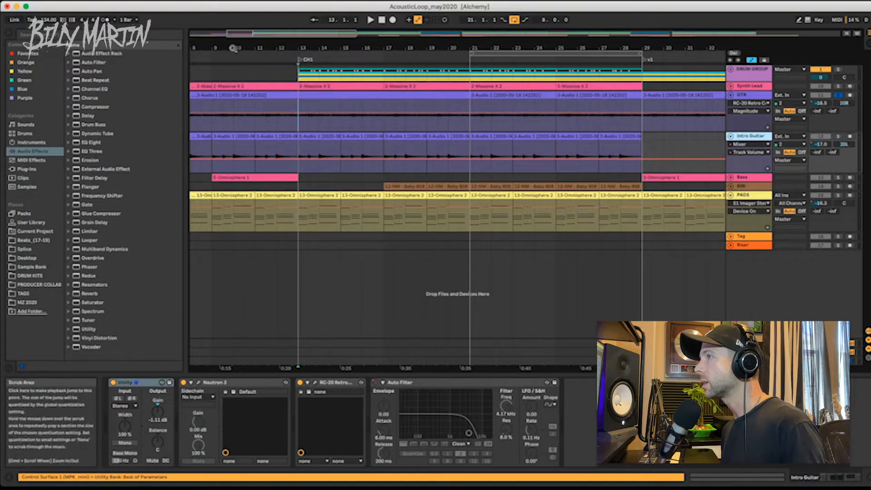
Check the Intro Guitar Neutron 3 equalizer curve and compressor while the song plays.
left_click(370, 19)
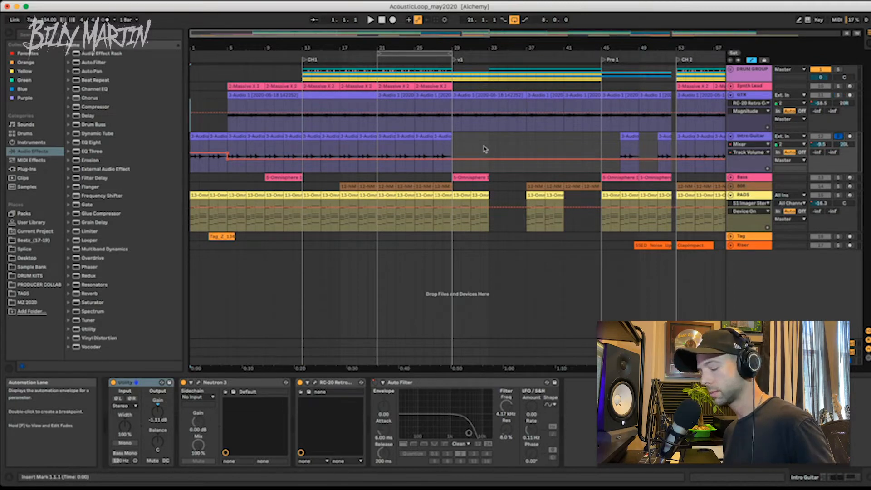
left_click(370, 19)
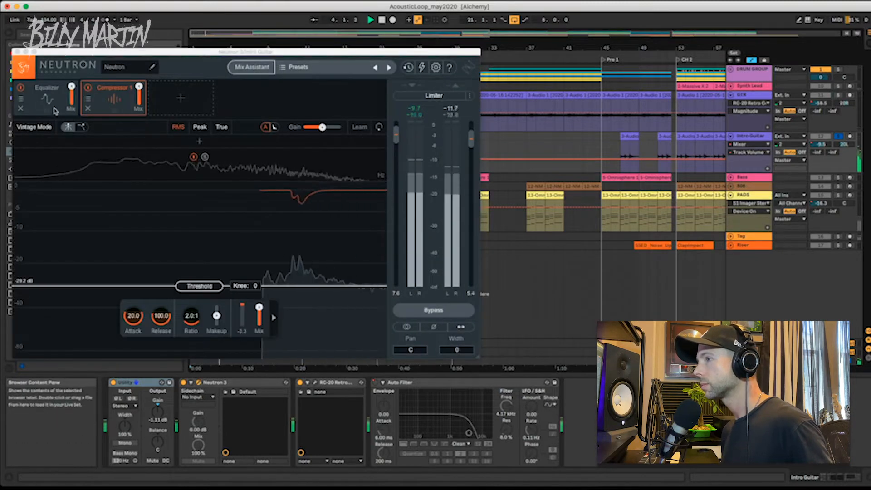
left_click(47, 97)
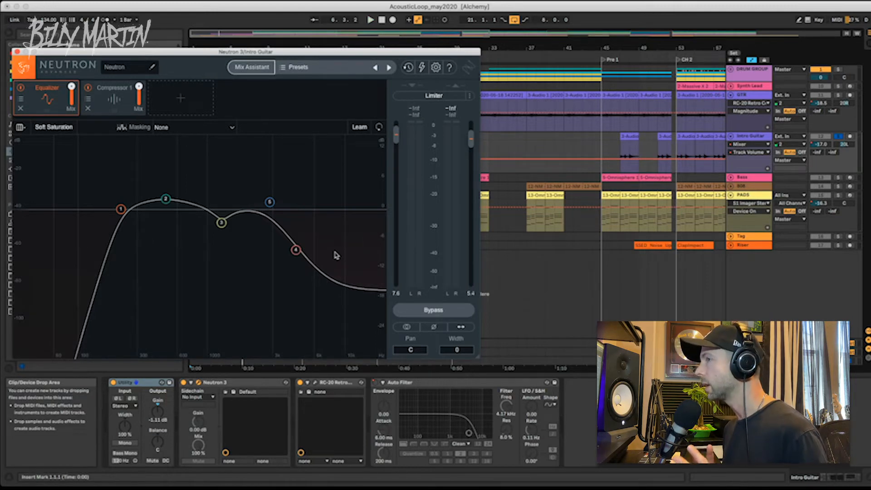
left_click(115, 87)
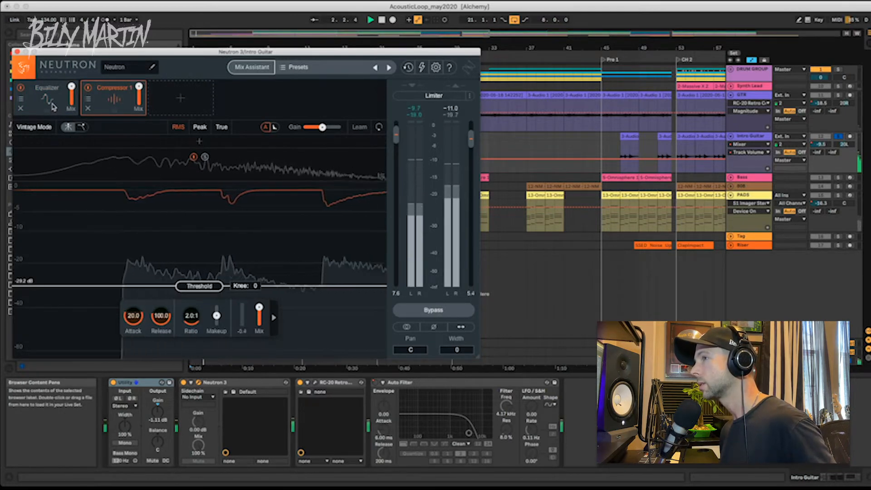
left_click(47, 94)
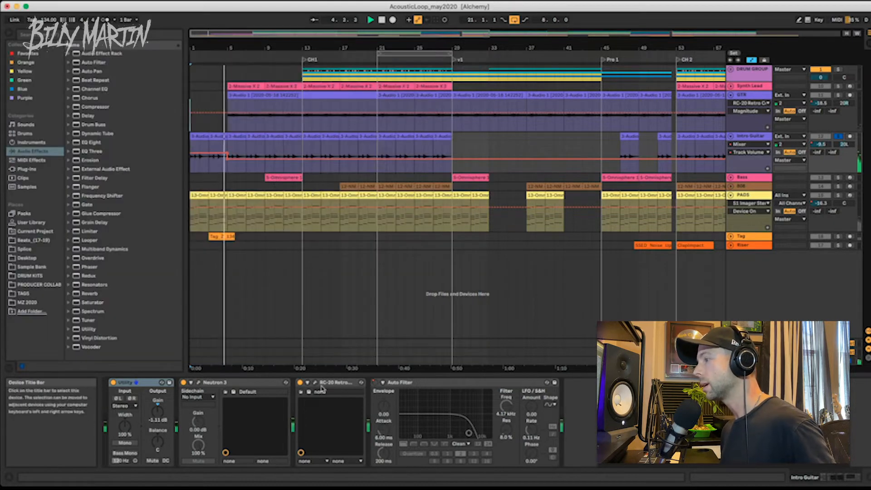
left_click(314, 382)
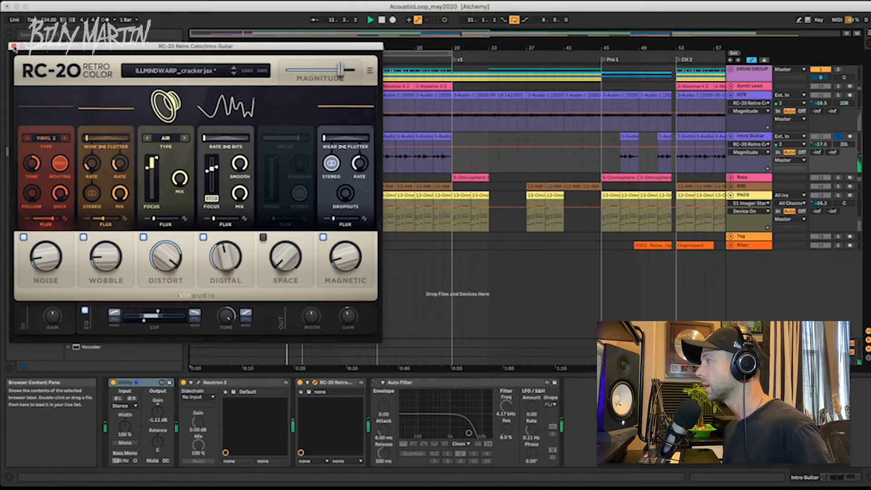
left_click(17, 46)
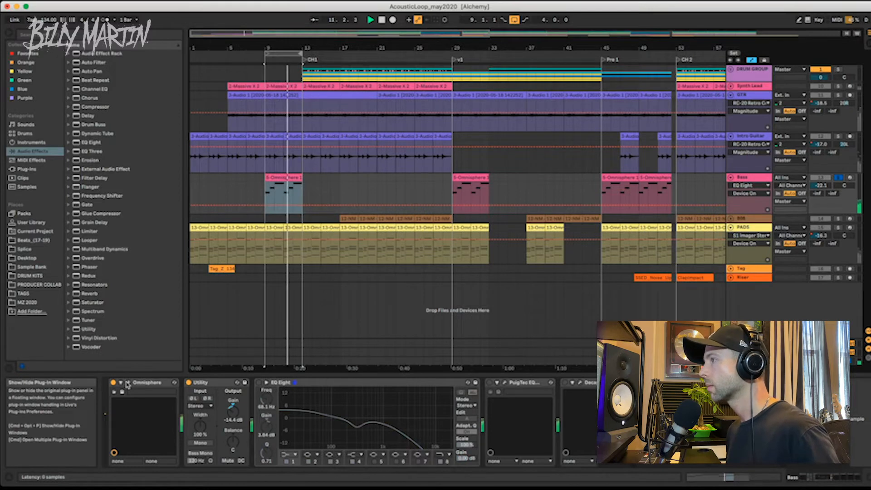
Glance at the Omnisphere Hard Bobblebass patch, then enlarge the Bass EQ Eight curve.
left_click(126, 381)
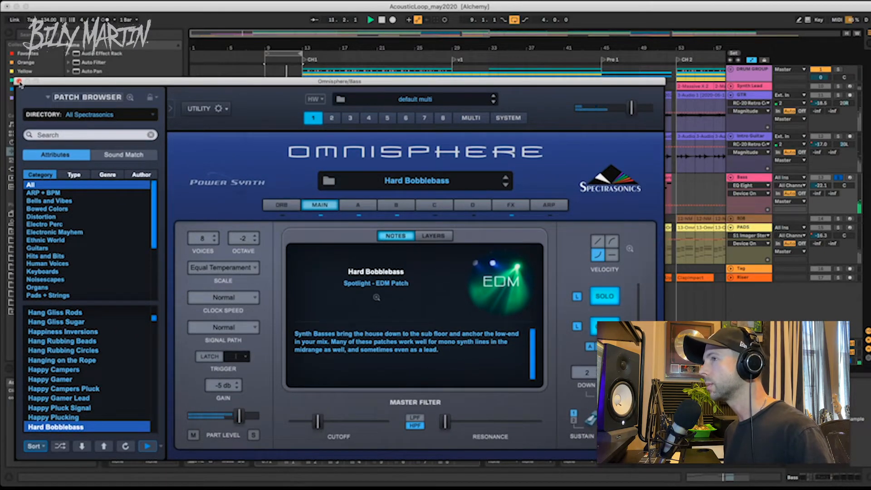
left_click(19, 80)
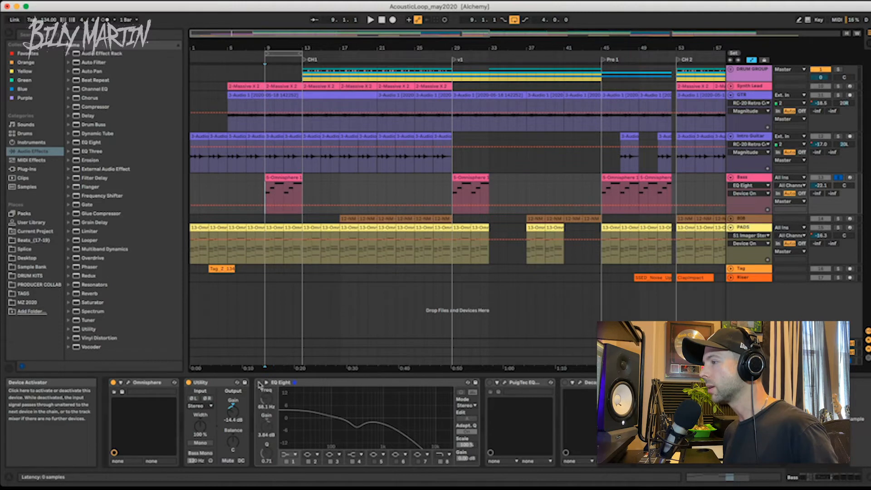
left_click(281, 382)
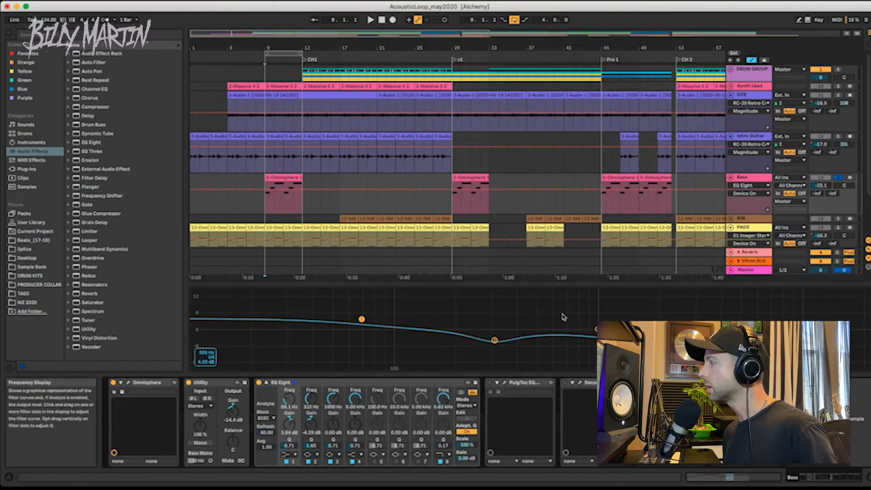
Collapse EQ Eight and browse the PuigTec EQP1A factory preset list on the Bass track.
left_click(370, 19)
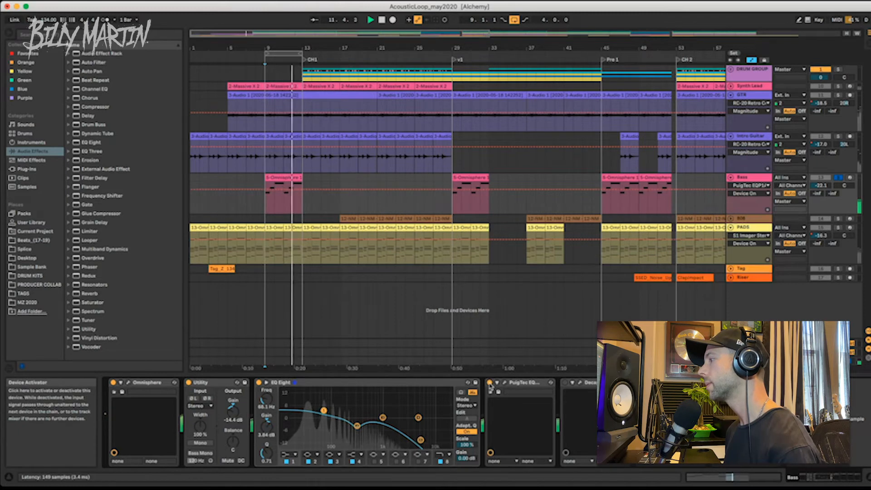
left_click(489, 382)
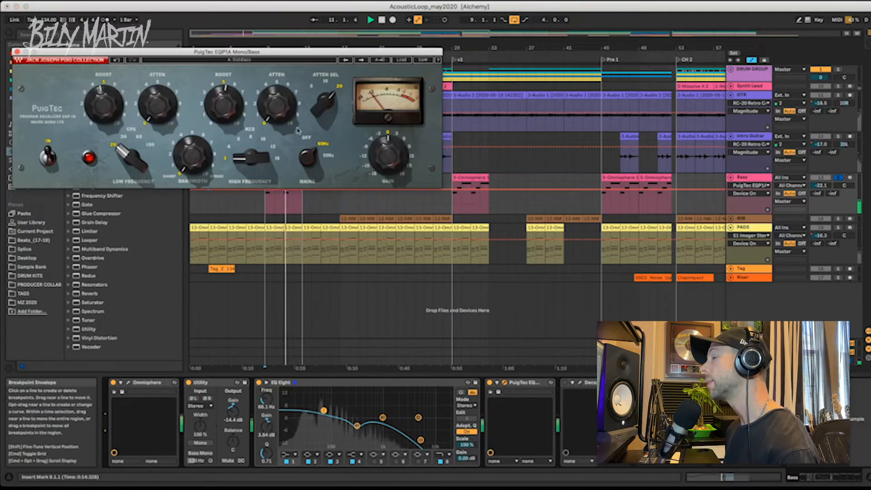
left_click(423, 60)
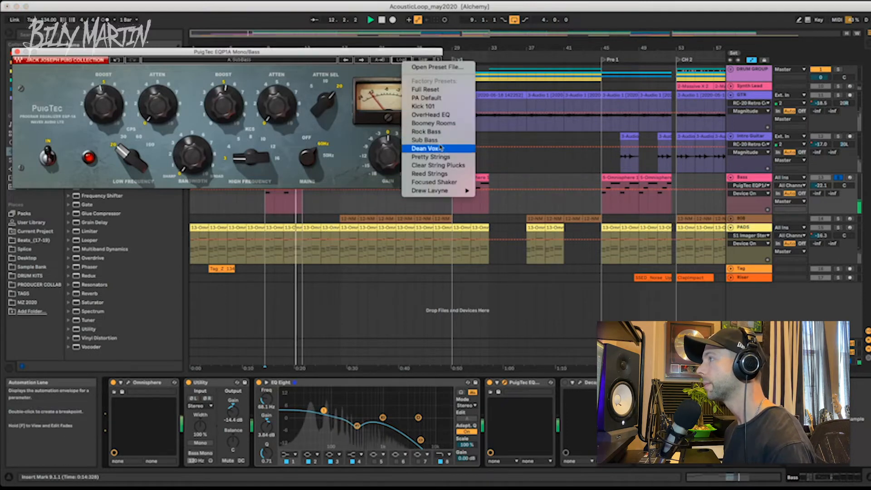
left_click(425, 148)
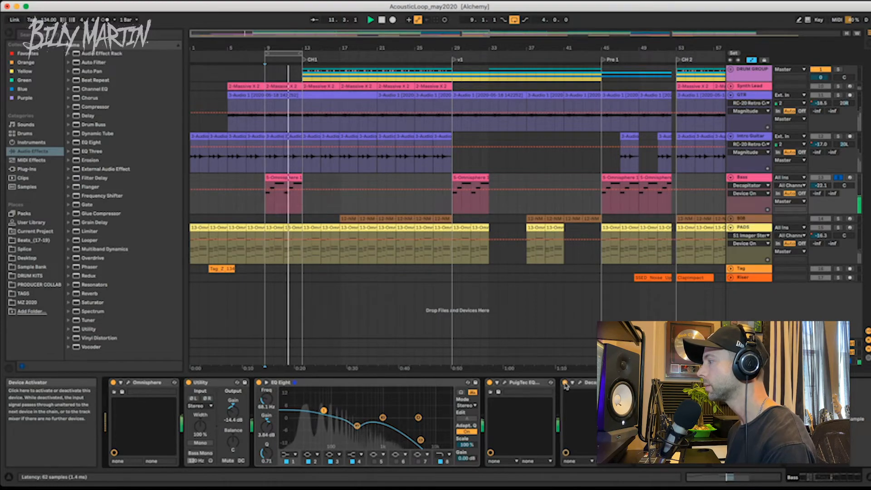
Show the Bass track's Raum reverb window in its Cosmic mode.
left_click(590, 382)
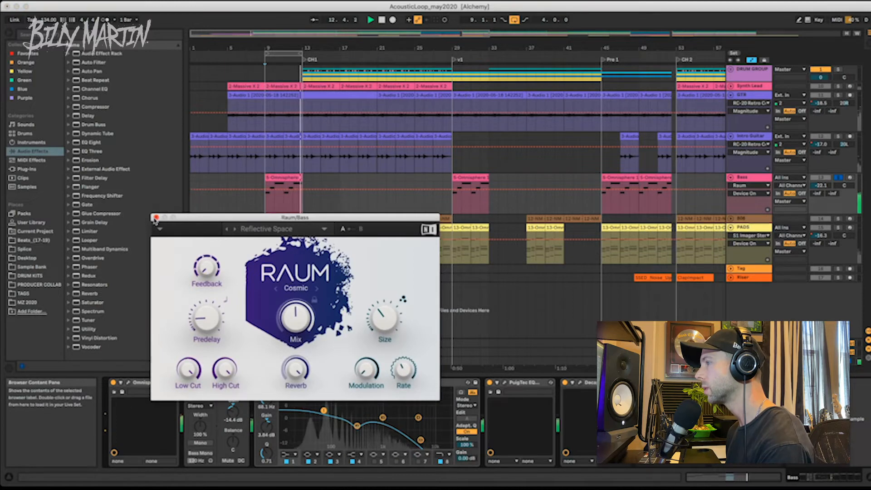
Close the Raum reverb window and solo the track to hear it alone.
left_click(156, 217)
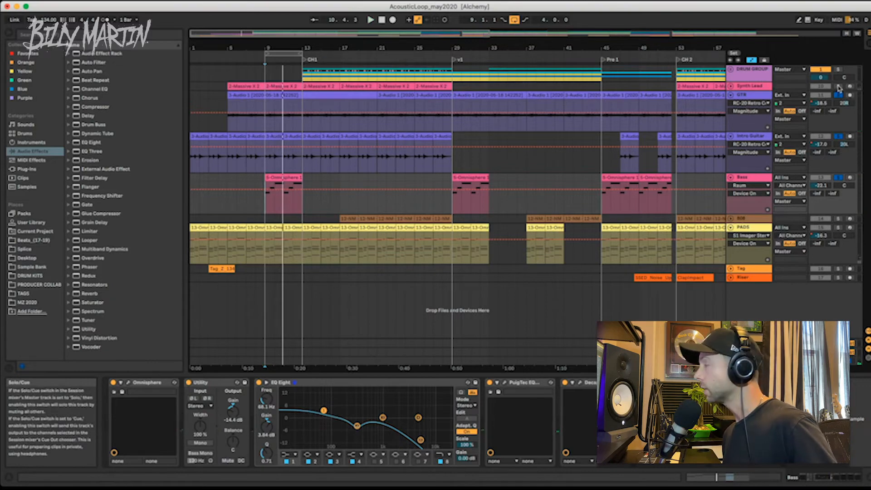
left_click(748, 86)
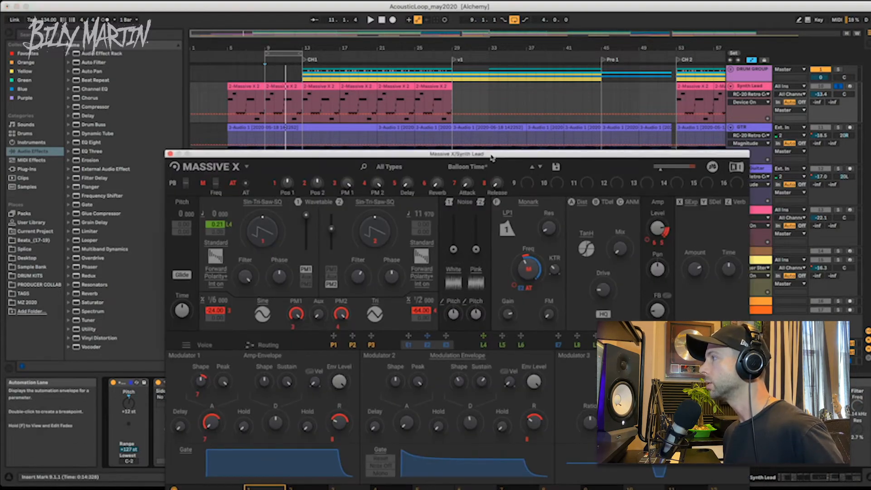
Reposition the Massive X window, then close it to show the Synth Lead chain.
left_click_drag(456, 153, 426, 118)
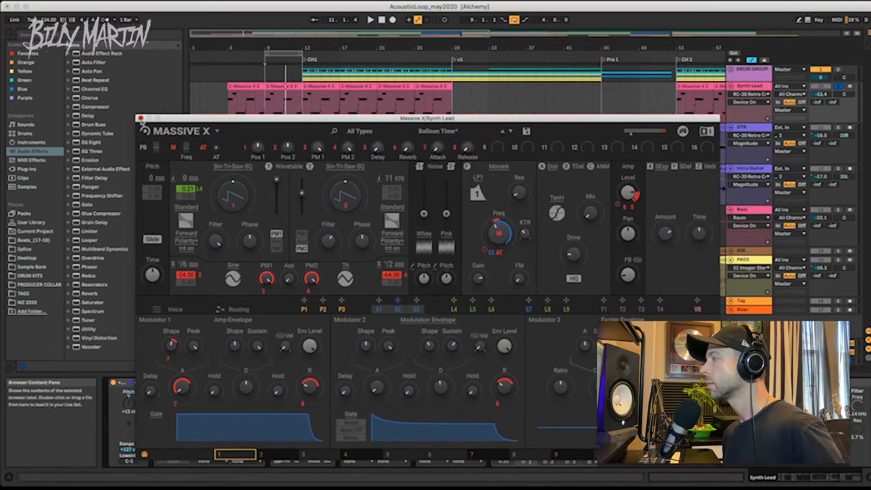
left_click(143, 118)
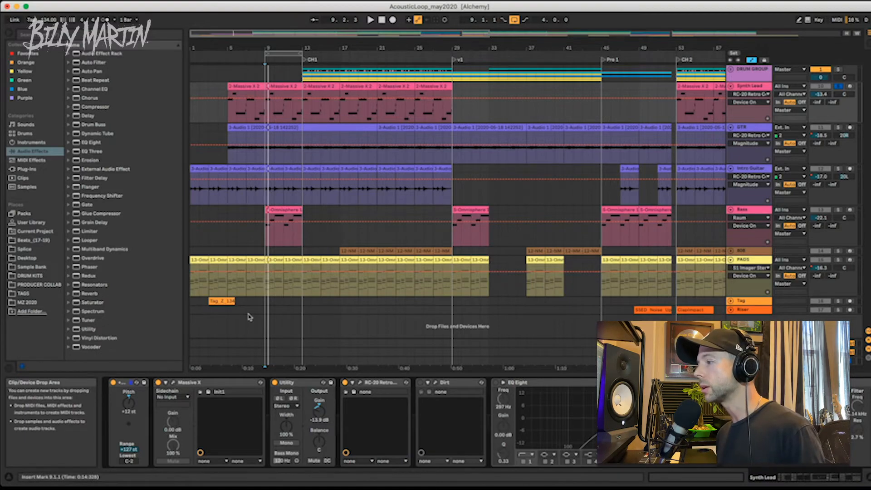
left_click(360, 382)
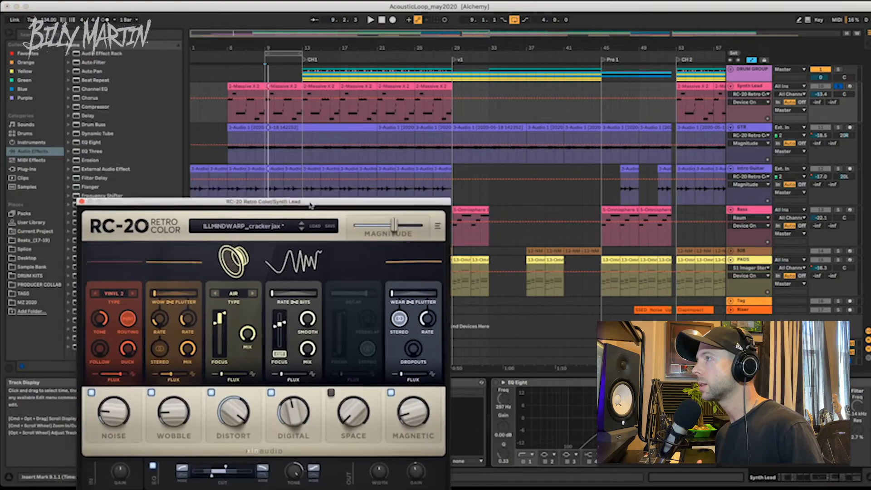
left_click_drag(264, 201, 220, 110)
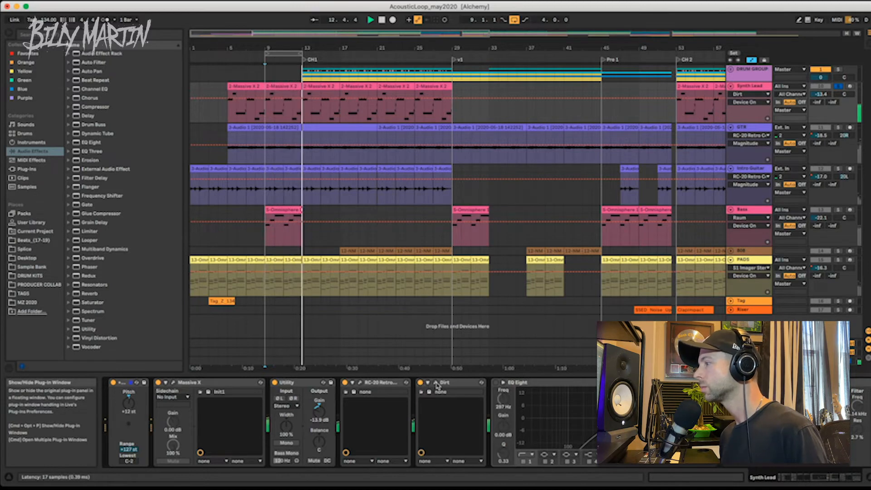
left_click(445, 382)
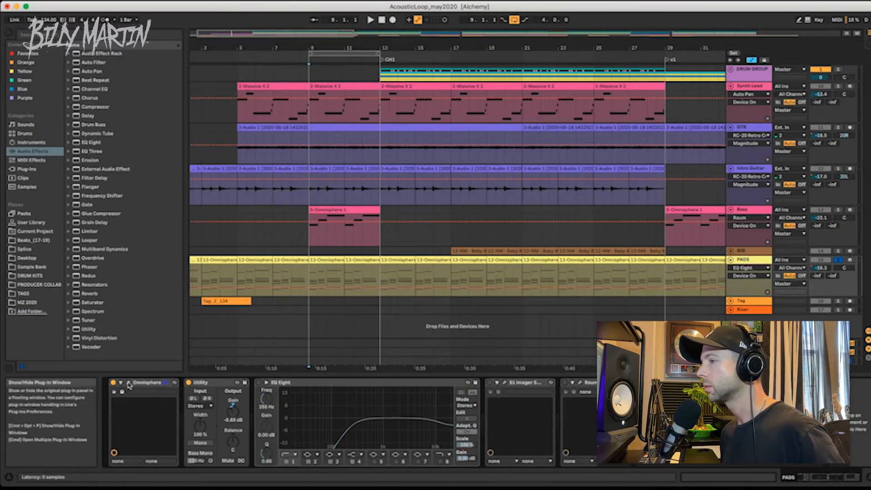
Reveal the PADS track's devices, landing on the Raum reverb in Airy mode.
left_click(121, 382)
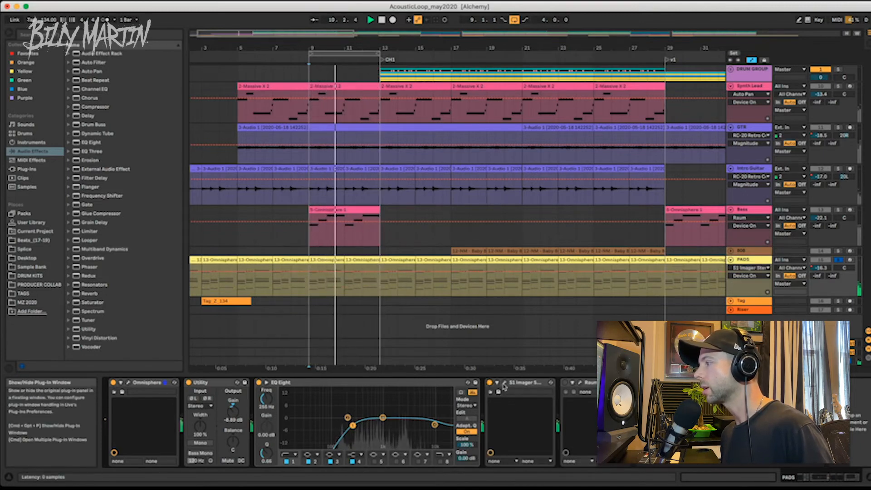
left_click(503, 382)
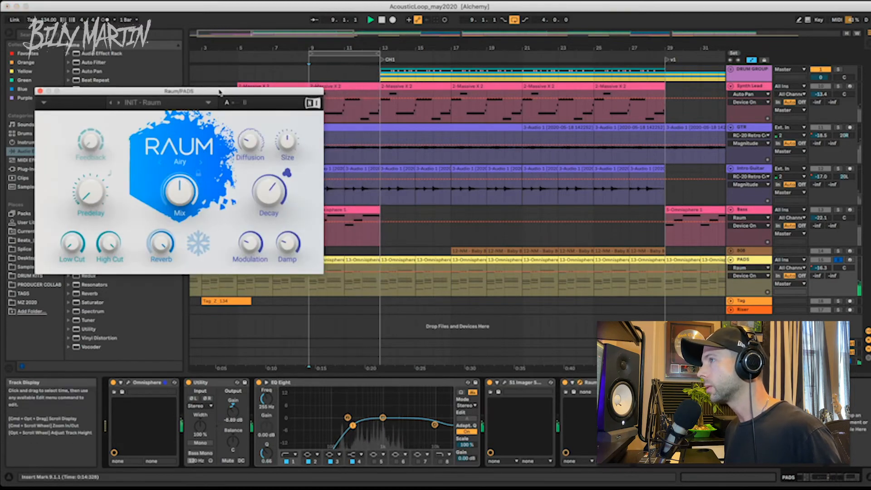
left_click_drag(177, 90, 242, 121)
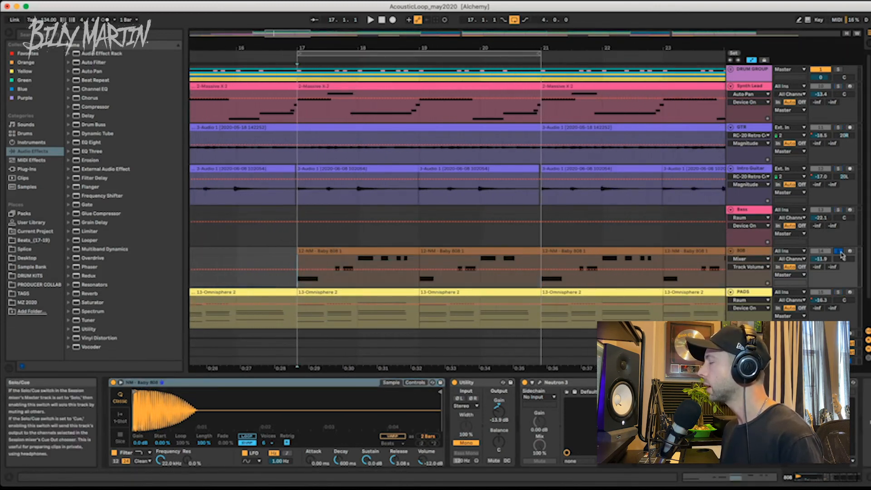
Solo the 808, dip its Neutron EQ band to 301 Hz at -3.0 dB, then return to Compressor 1.
left_click(370, 19)
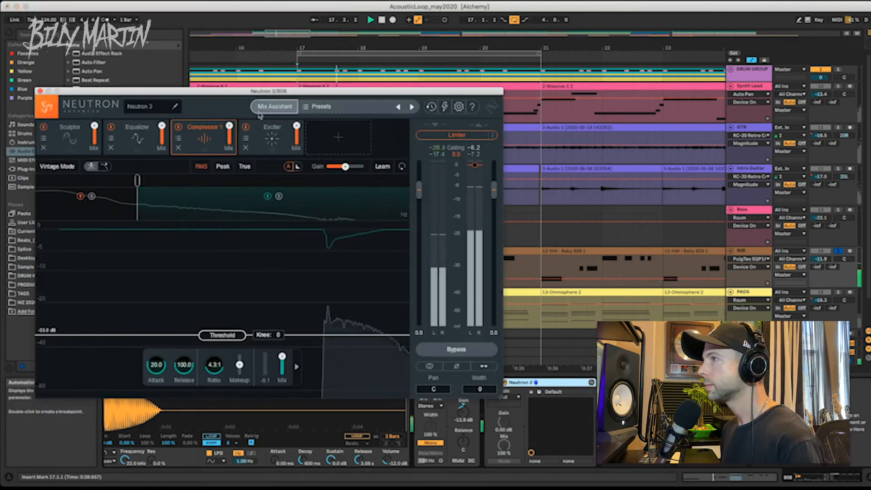
left_click(137, 137)
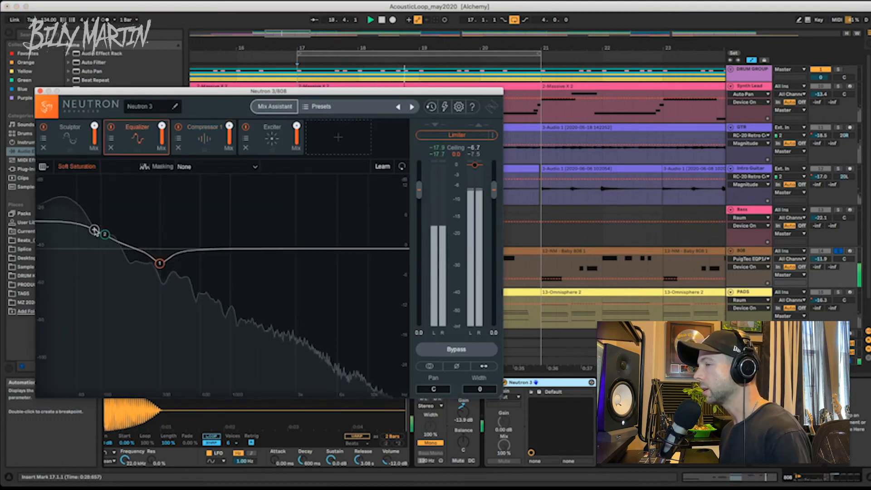
left_click_drag(95, 230, 104, 233)
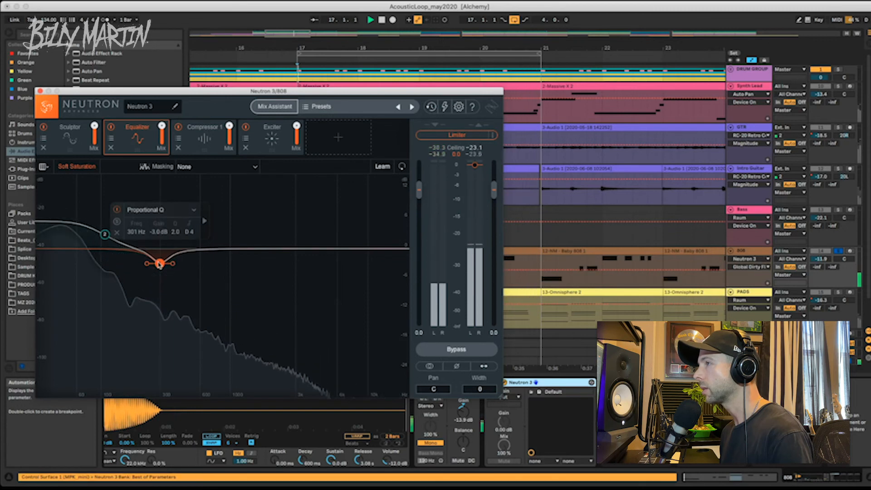
left_click(204, 127)
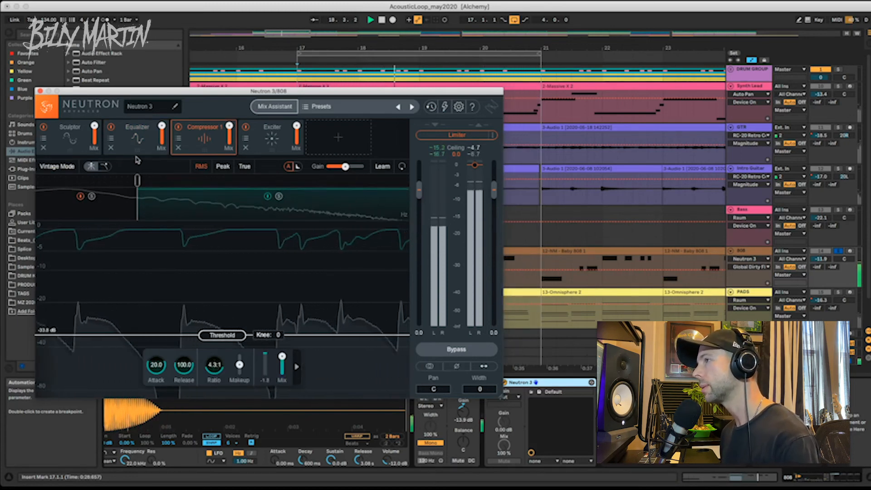
left_click(271, 127)
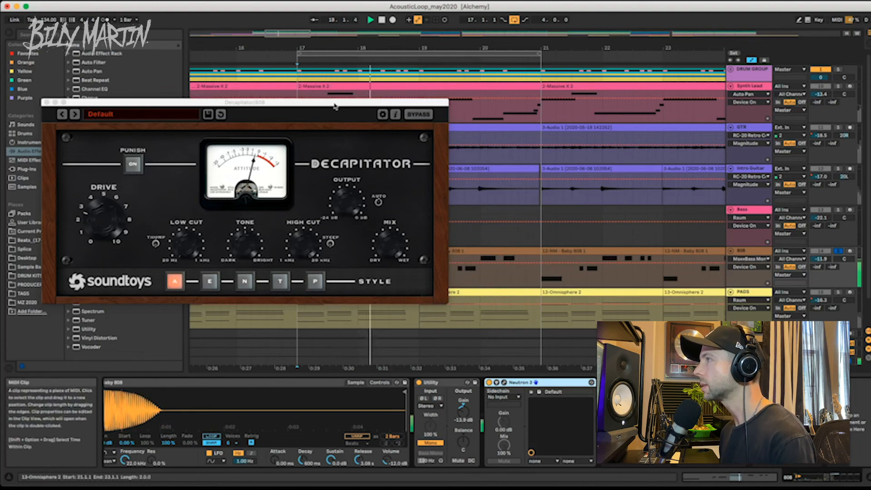
Shift the 808's Decapitator window so Drive, Punch and style settings are fully visible.
left_click_drag(239, 102, 318, 110)
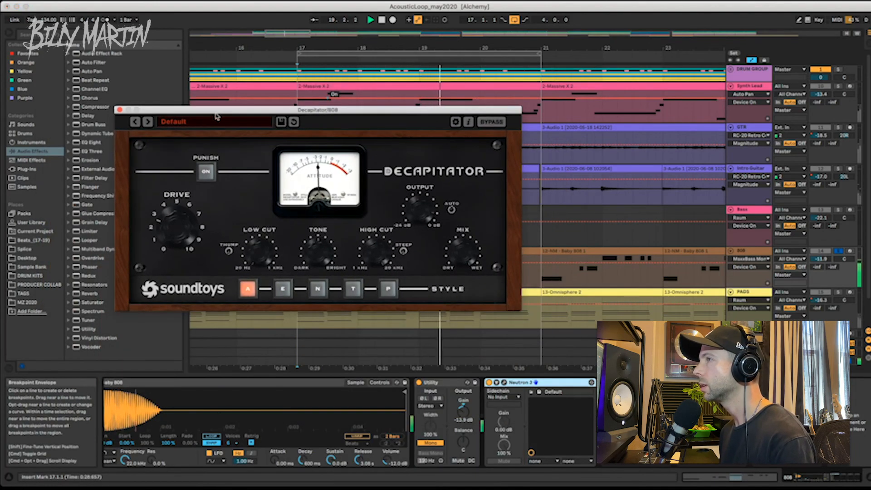